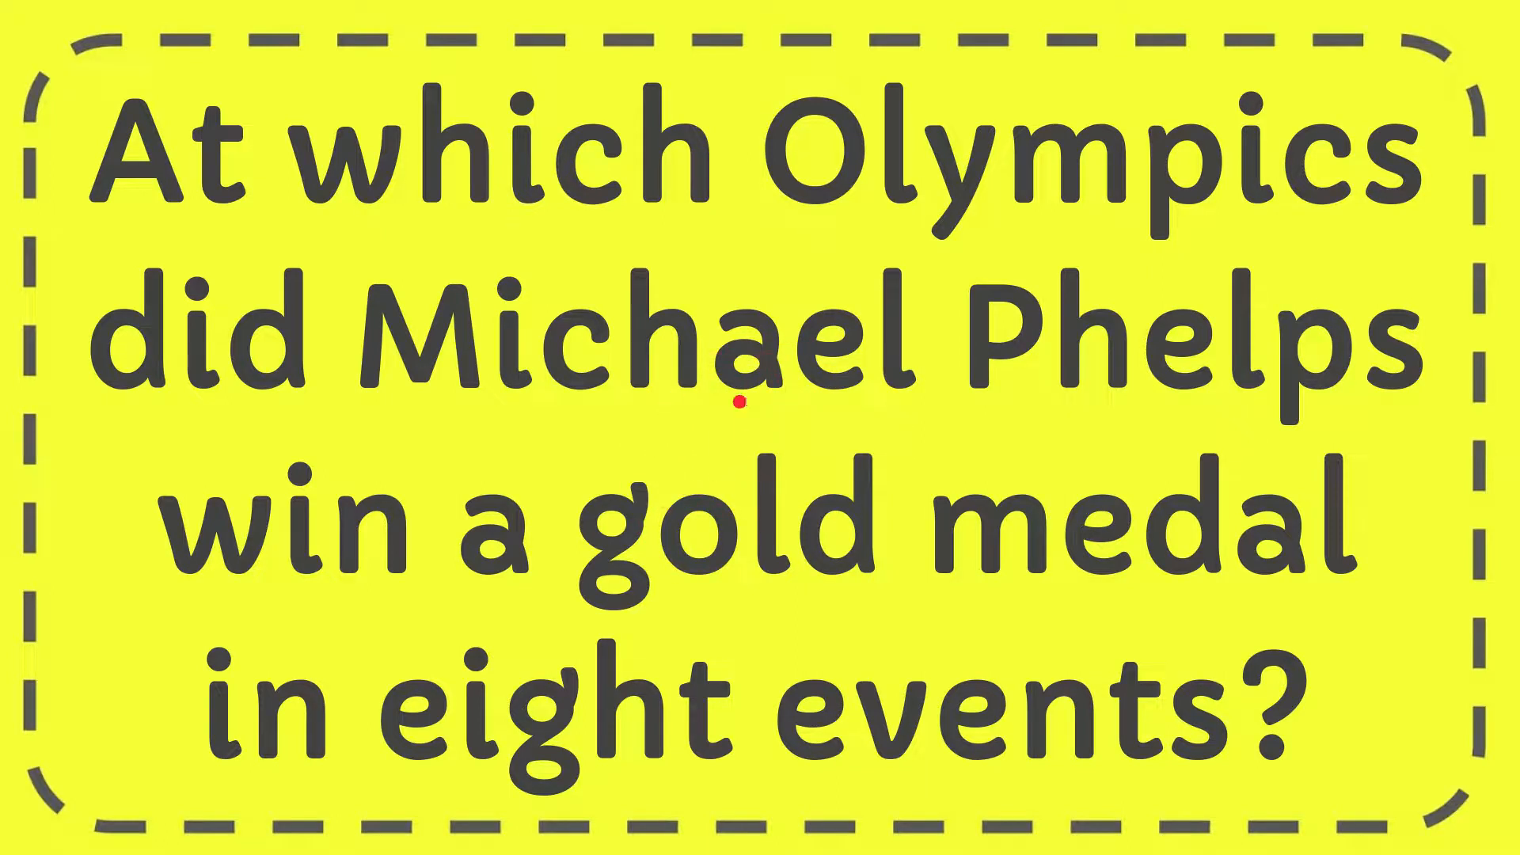
pyautogui.moveTo(736, 407); pyautogui.dragTo(901, 519)
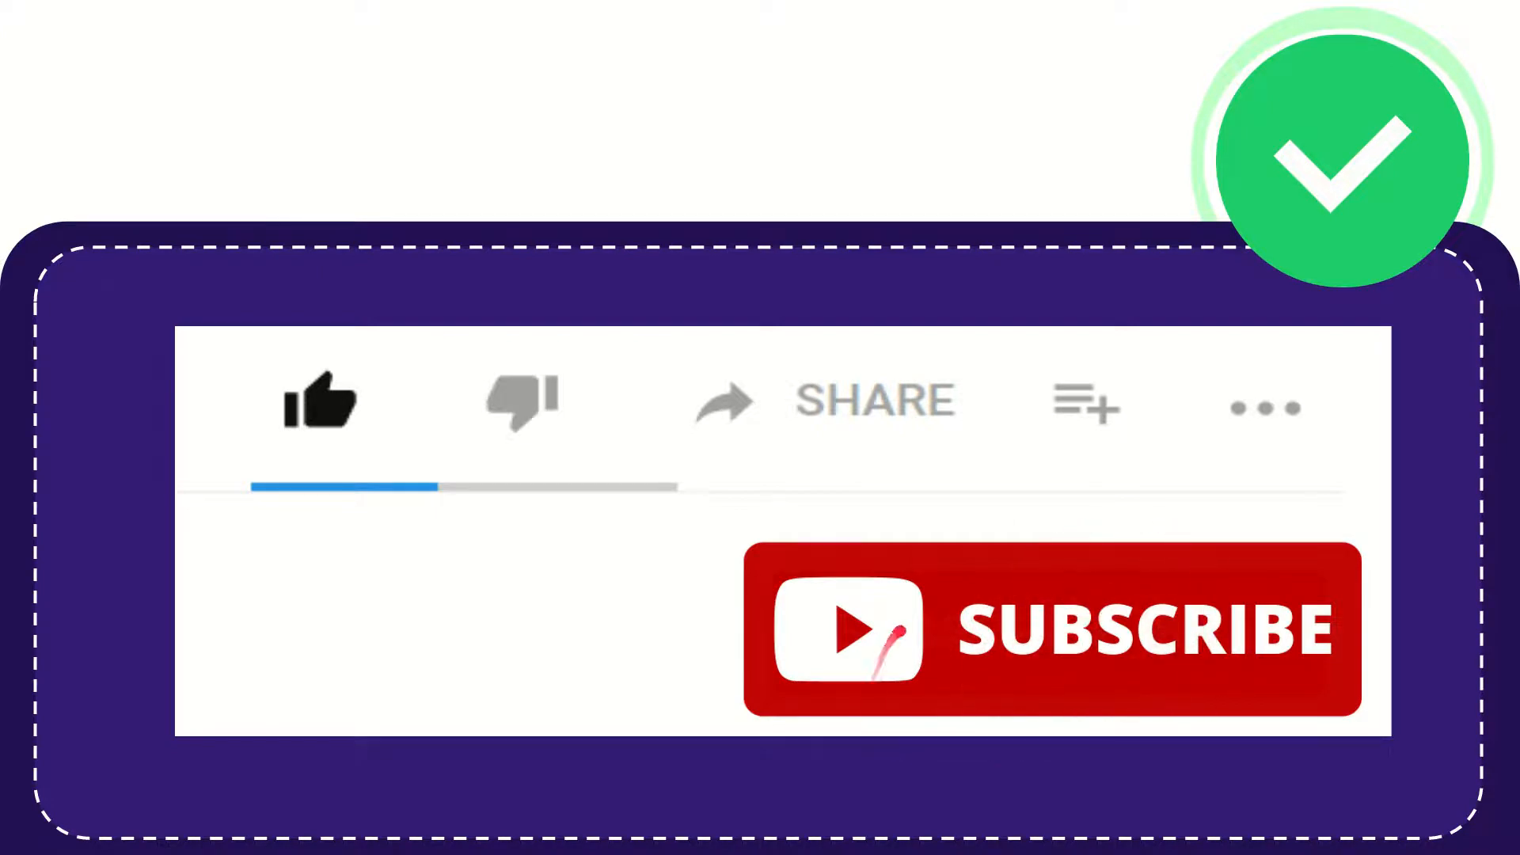
pyautogui.click(320, 402)
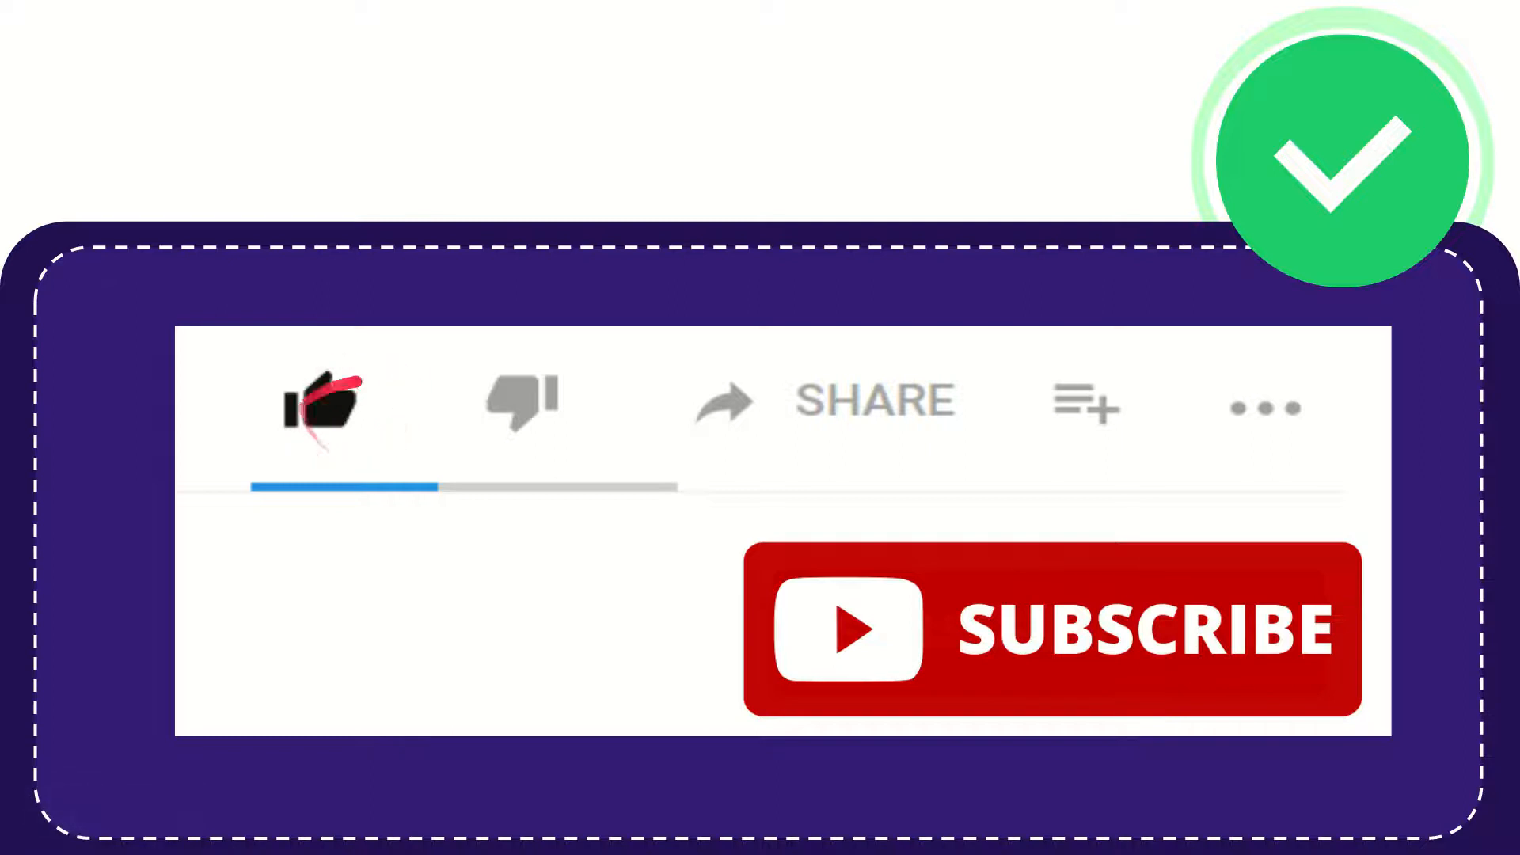